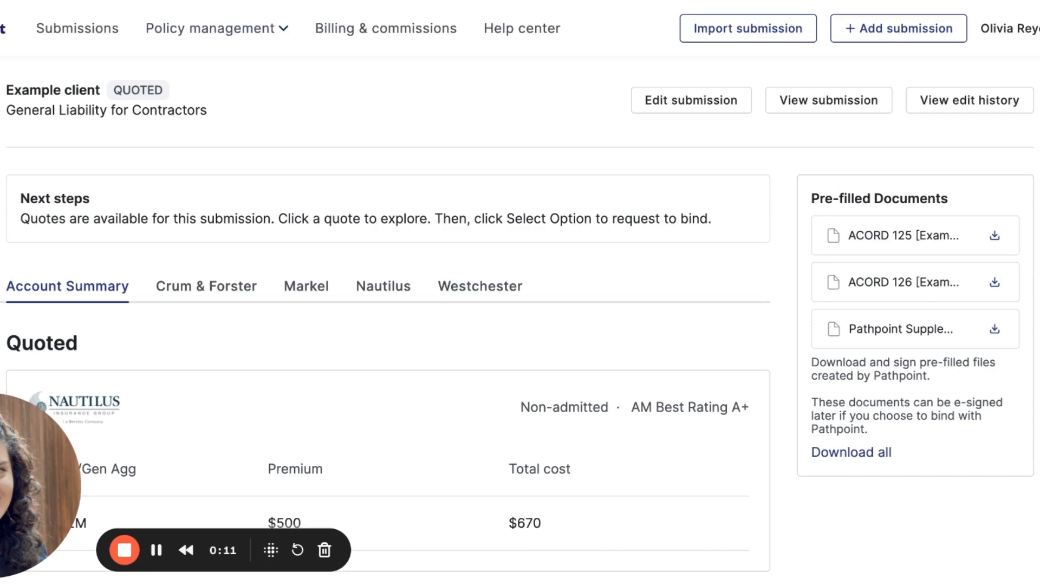
- Pick the Markel General Liability and $1,235.72 Vave Property quotes, bringing the total to $1,944.48
scroll("down", 3)
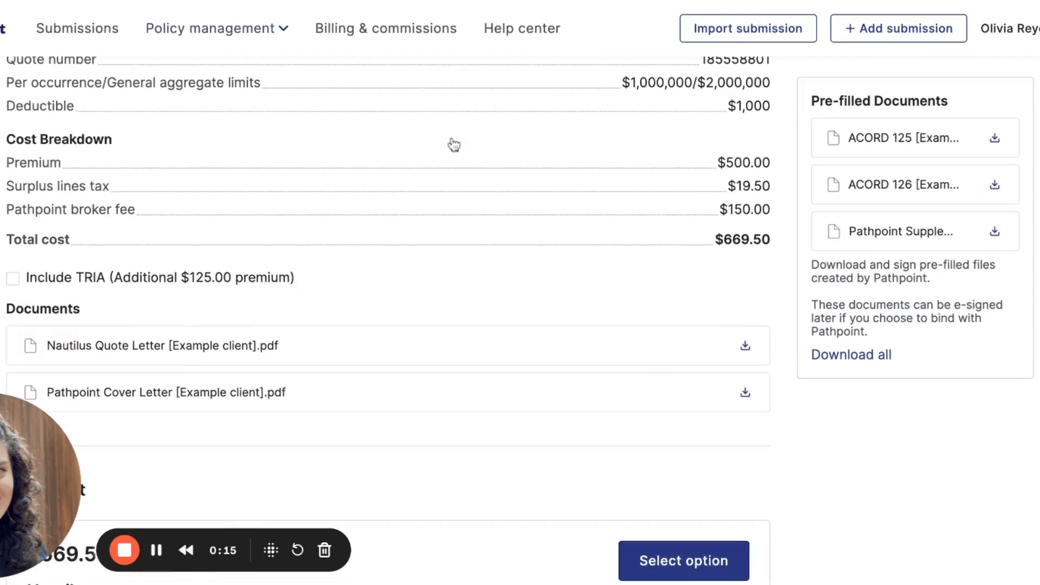
scroll("down", 3)
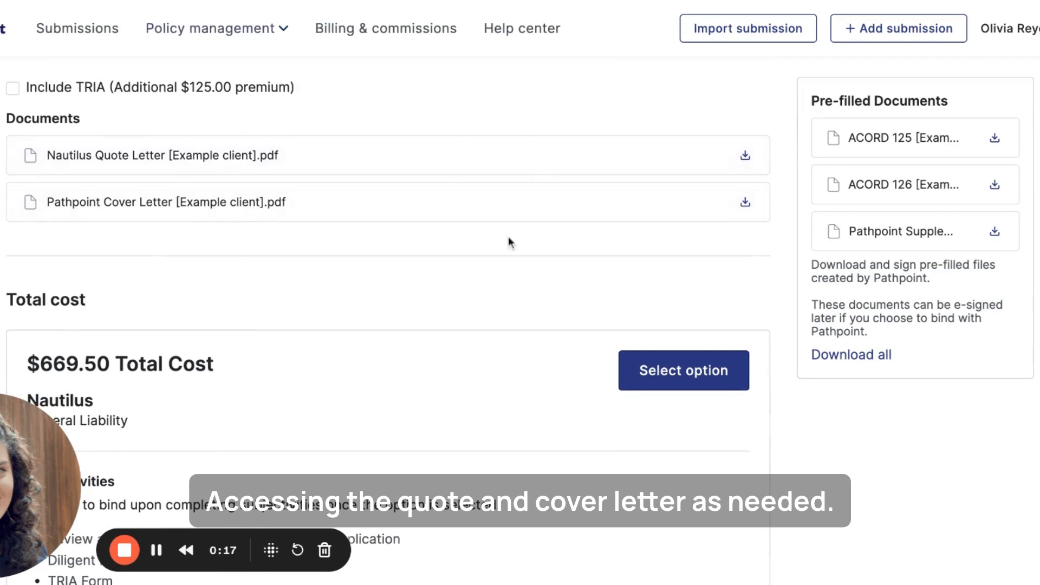
scroll("down", 3)
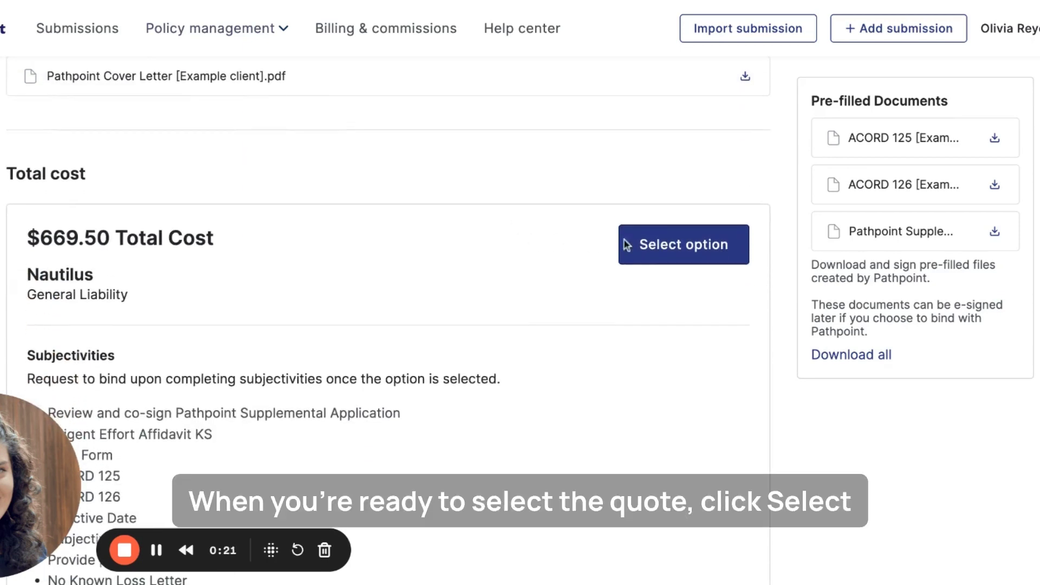
left_click(683, 245)
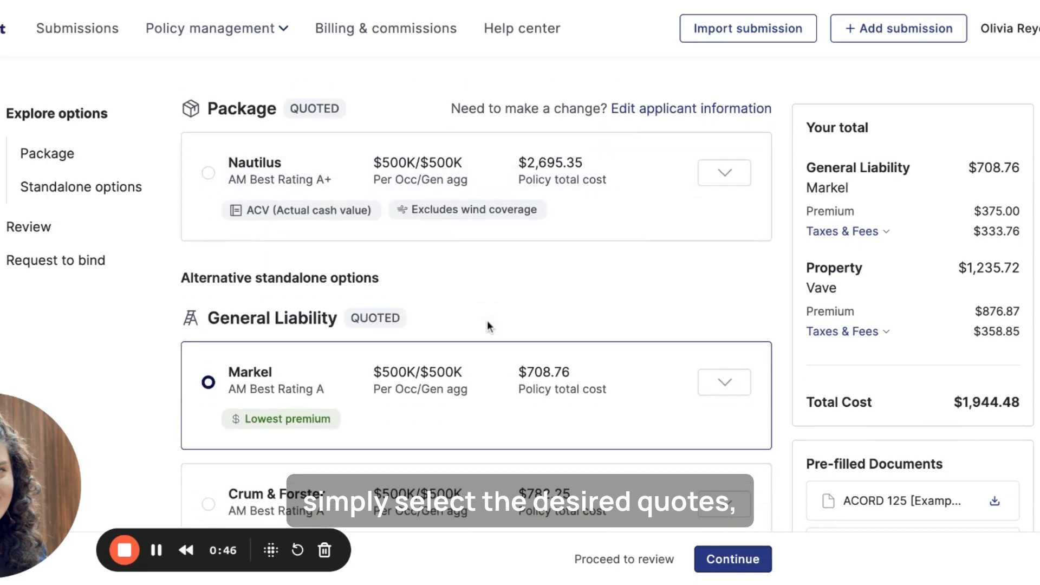
scroll("down", 3)
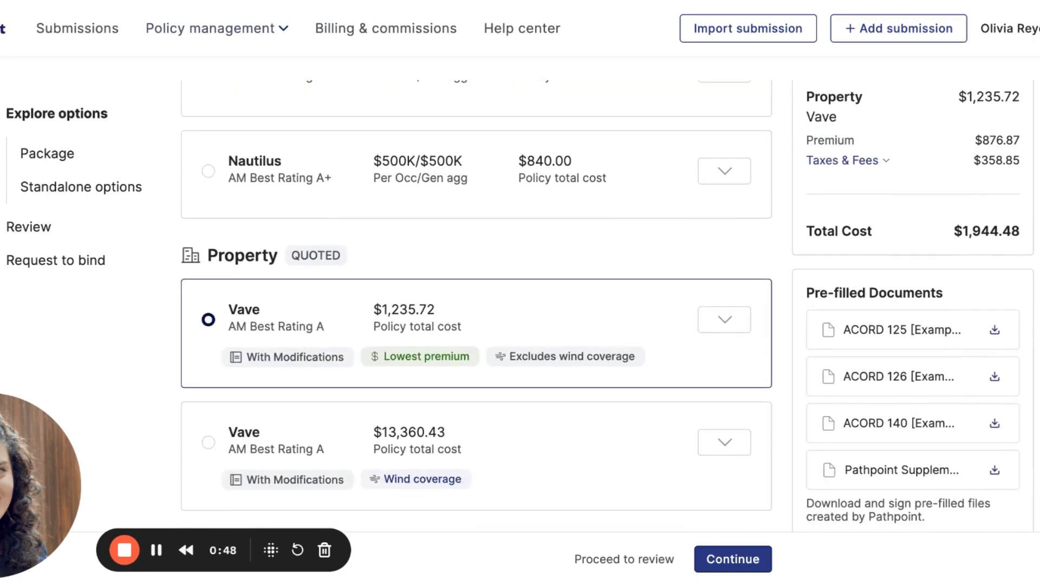
scroll("up", 3)
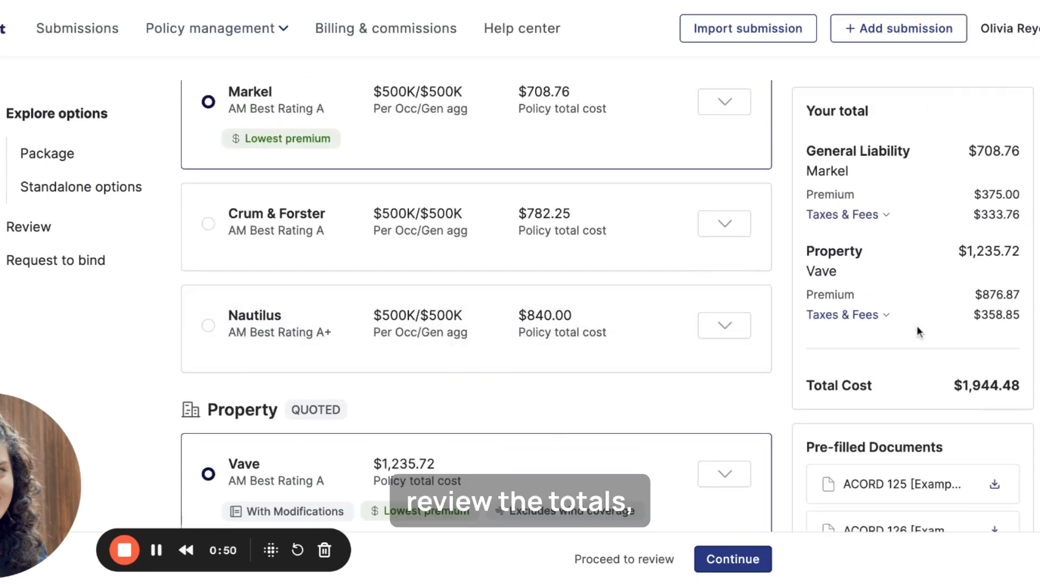
- Review the selected Markel and Vave coverages, then proceed to Subjectivities to start binding
left_click(733, 560)
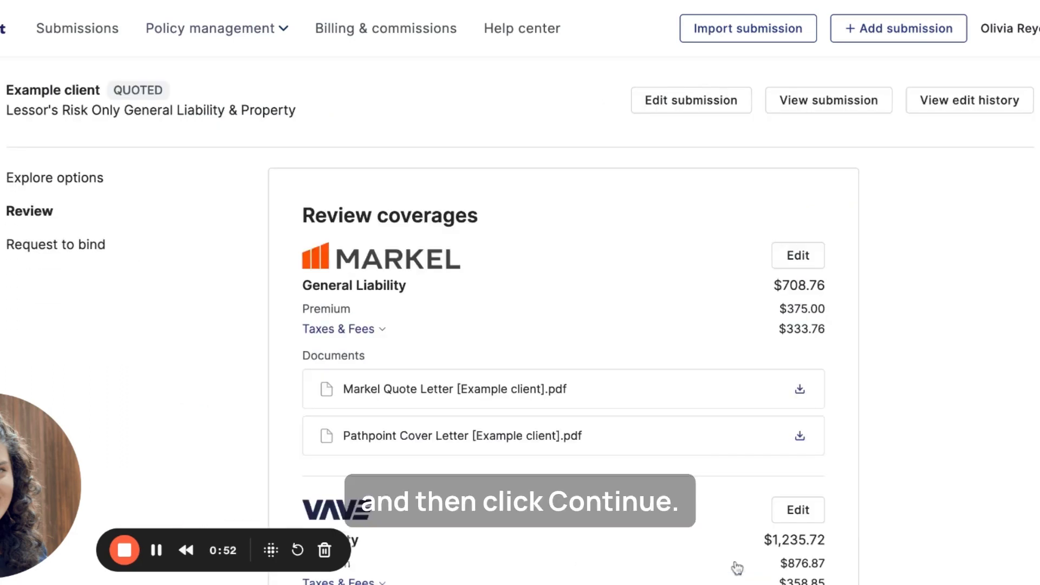
scroll("down", 3)
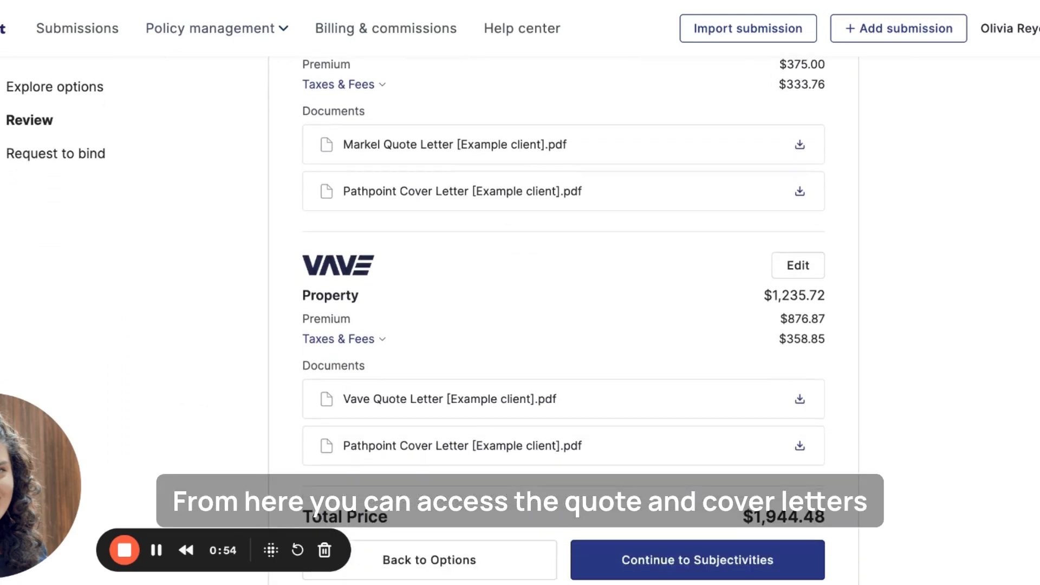
scroll("down", 3)
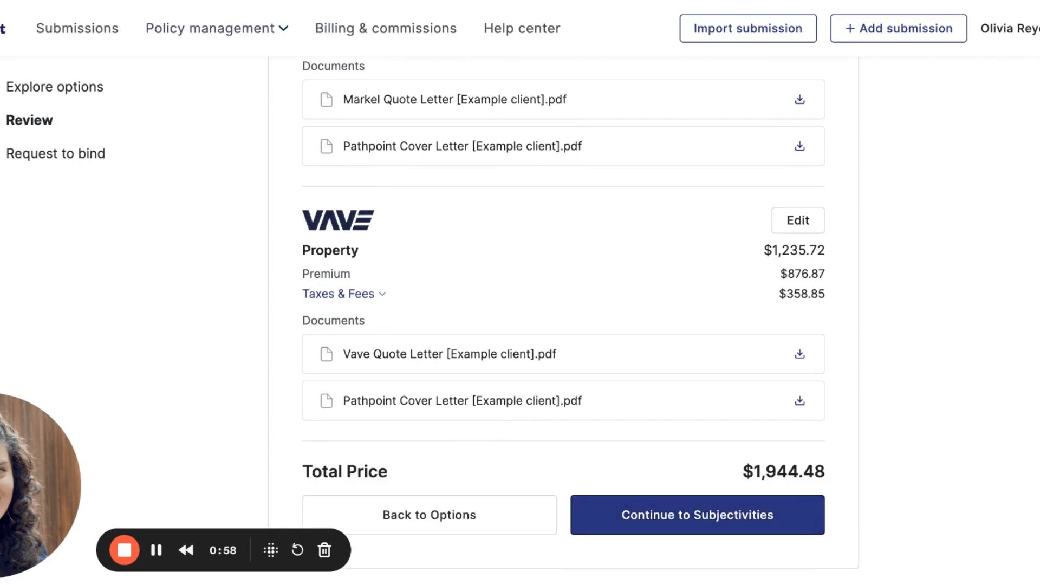
left_click(697, 515)
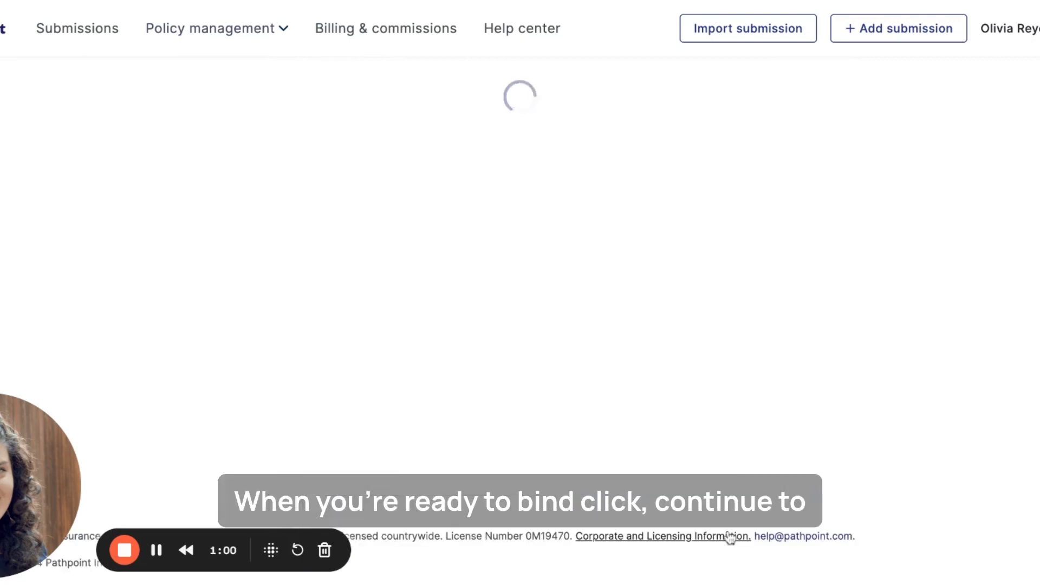